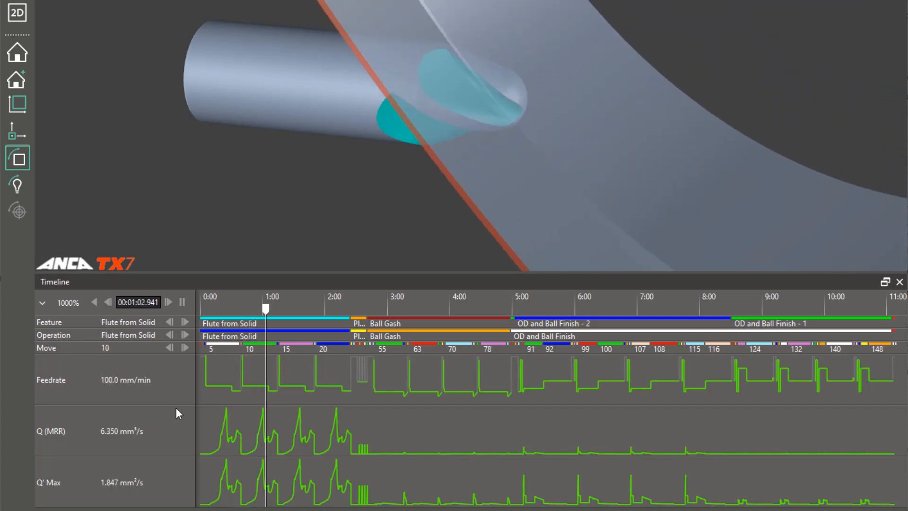
Return from the MRR timeline to the Barrel Shape Ballnose operations list
{"action": "left_click", "coordinate": [169, 302]}
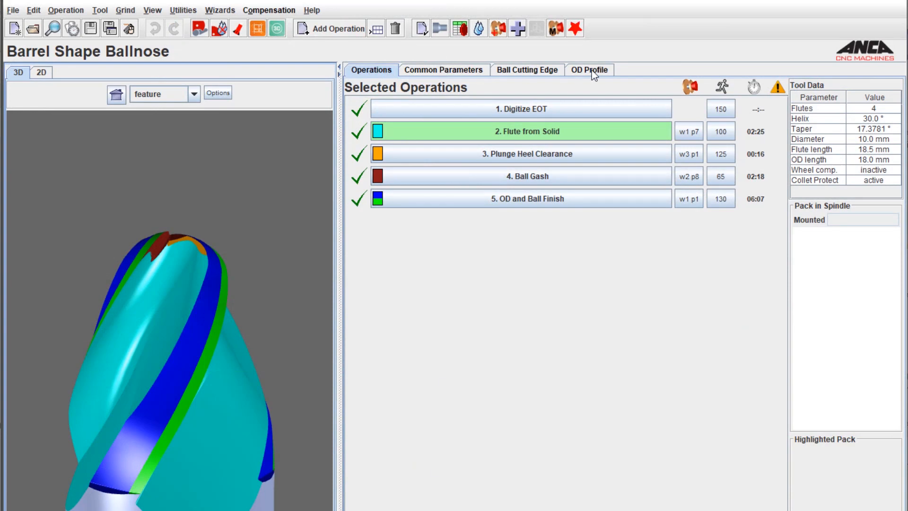
Review the barrel-shaped chord OD profile, then the tool's common parameters
{"action": "left_click", "coordinate": [588, 69]}
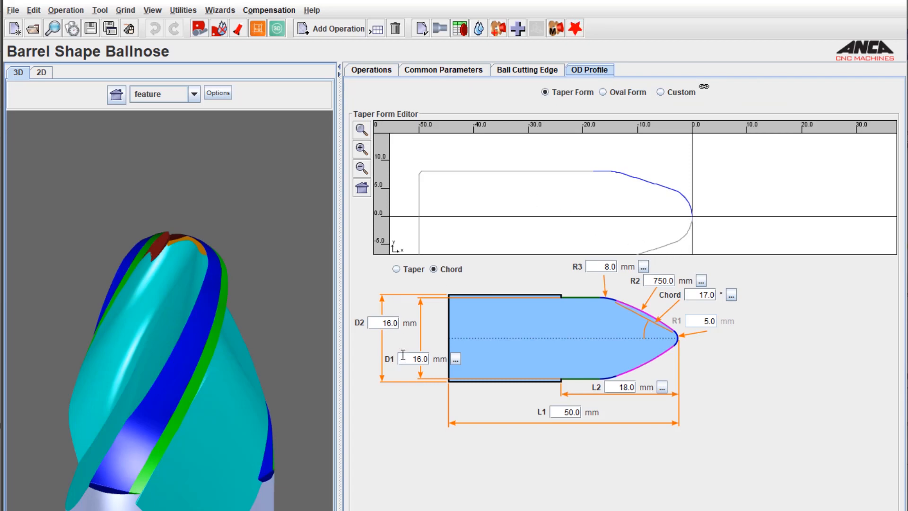
{"action": "mouse_move", "coordinate": [365, 325]}
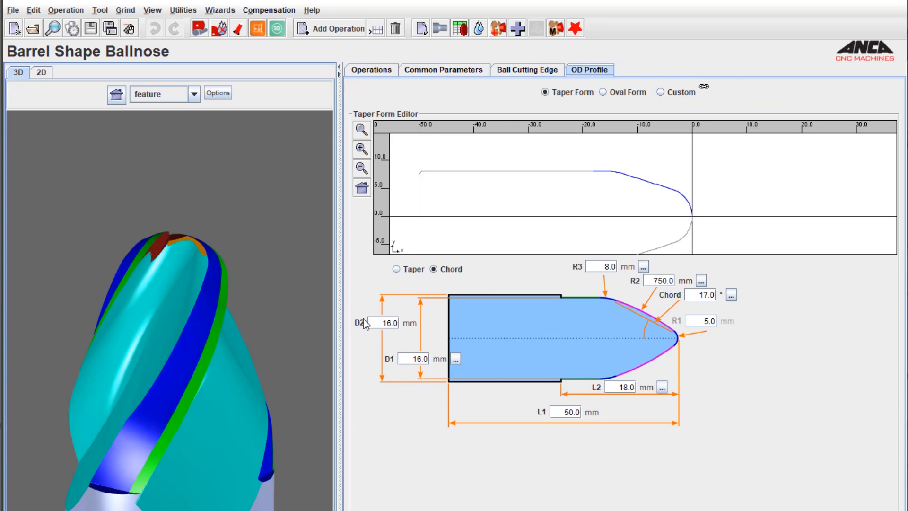
{"action": "left_click", "coordinate": [444, 69]}
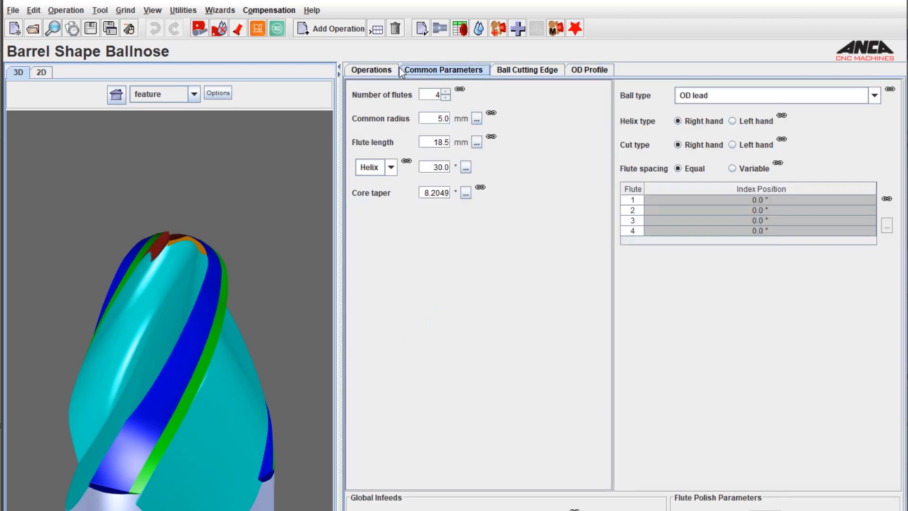
{"action": "left_click", "coordinate": [370, 70]}
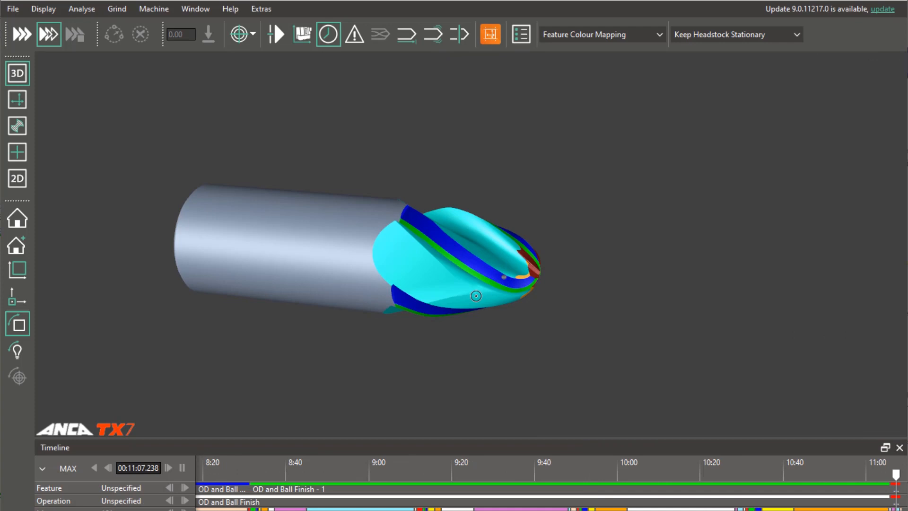
{"action": "left_click_drag", "start_coordinate": [475, 296], "coordinate": [417, 394]}
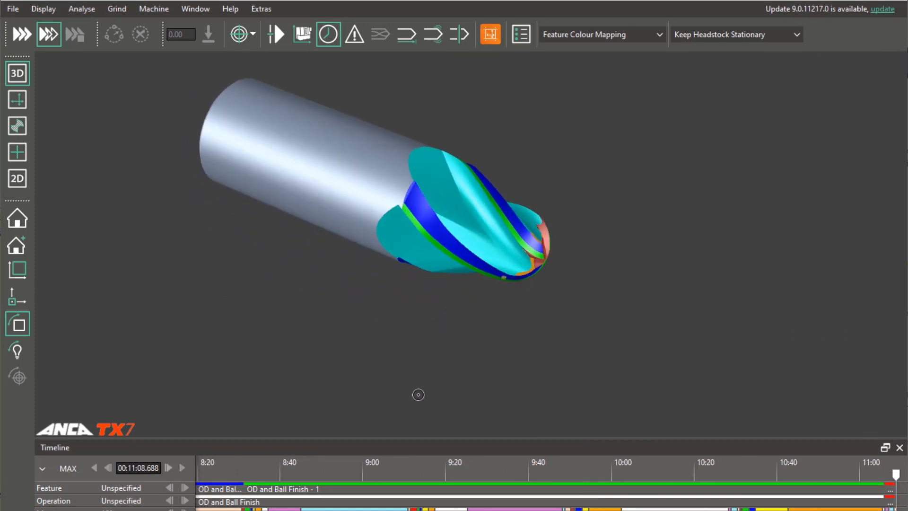
{"action": "left_click_drag", "start_coordinate": [418, 394], "coordinate": [460, 350]}
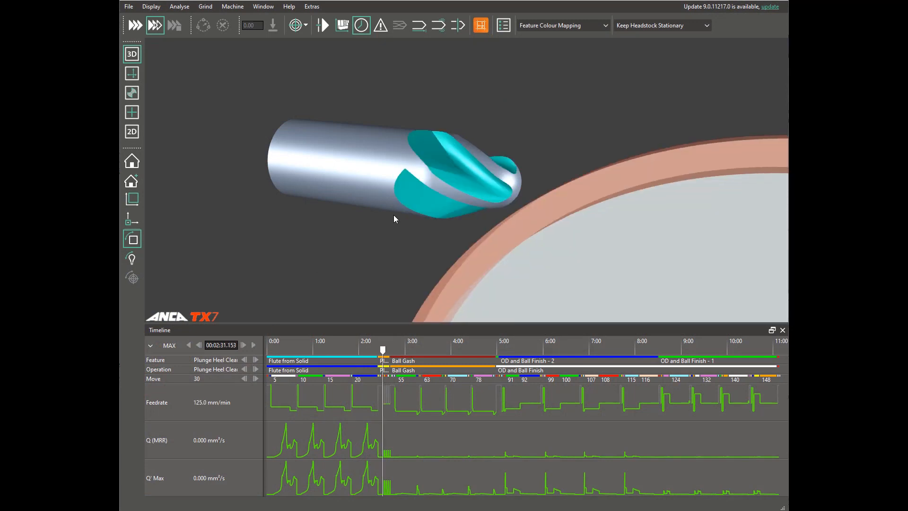
{"action": "left_click_drag", "start_coordinate": [382, 350], "coordinate": [341, 350]}
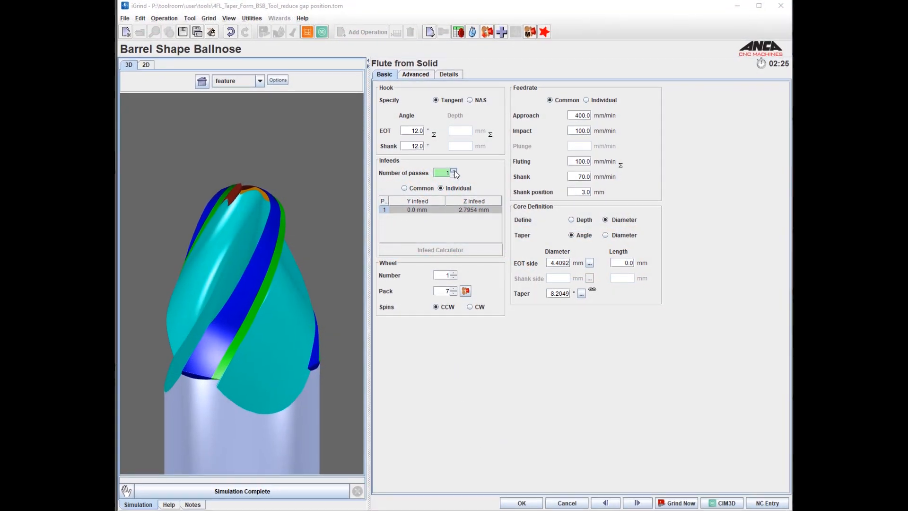
Set Flute from Solid to 2 passes (1.7954 mm, 1.0 mm infeed) and re-simulate MRR in TX7
{"action": "left_click", "coordinate": [453, 170]}
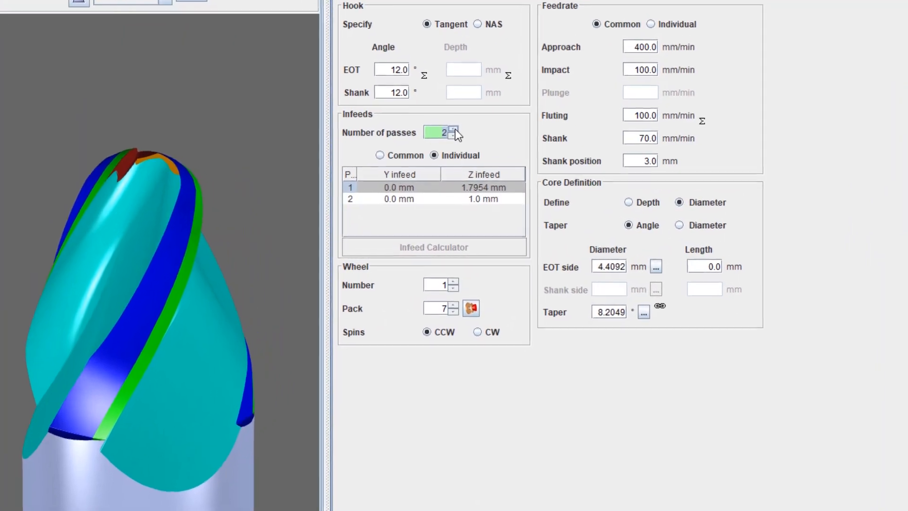
{"action": "left_click", "coordinate": [454, 129]}
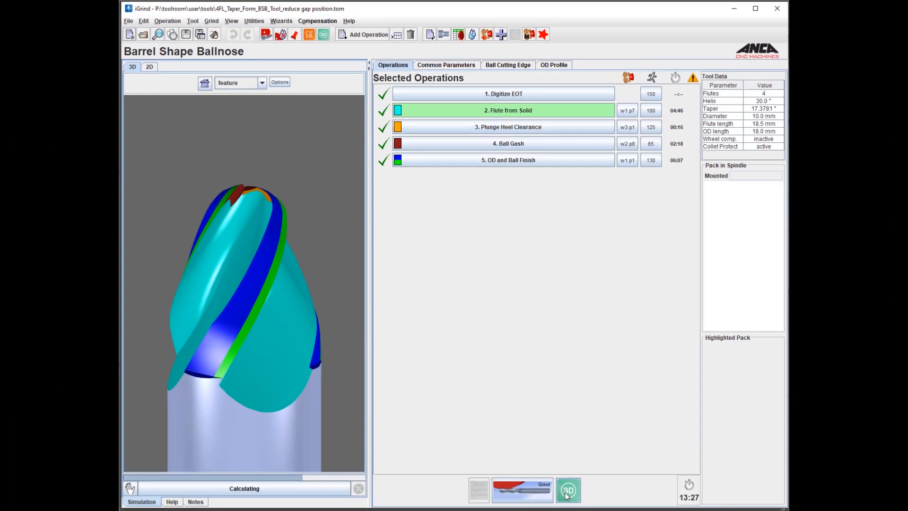
{"action": "left_click", "coordinate": [569, 489]}
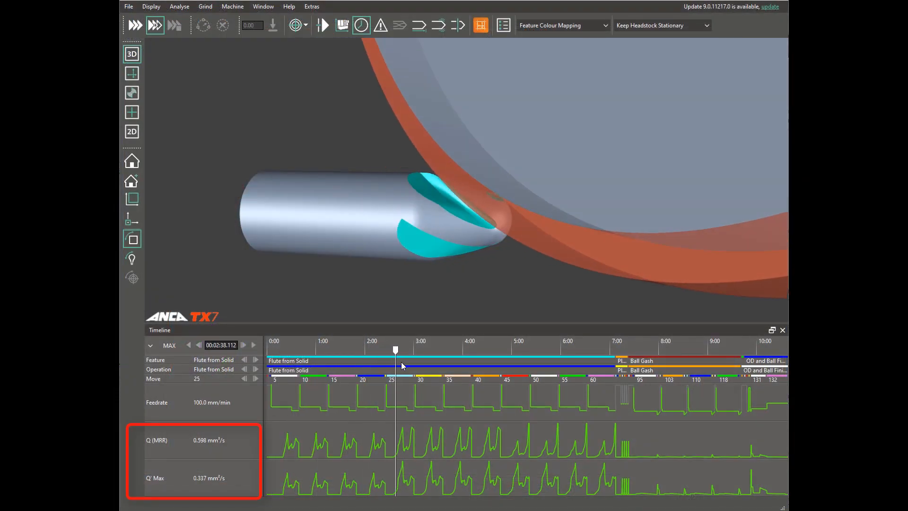
{"action": "left_click_drag", "start_coordinate": [395, 350], "coordinate": [428, 350]}
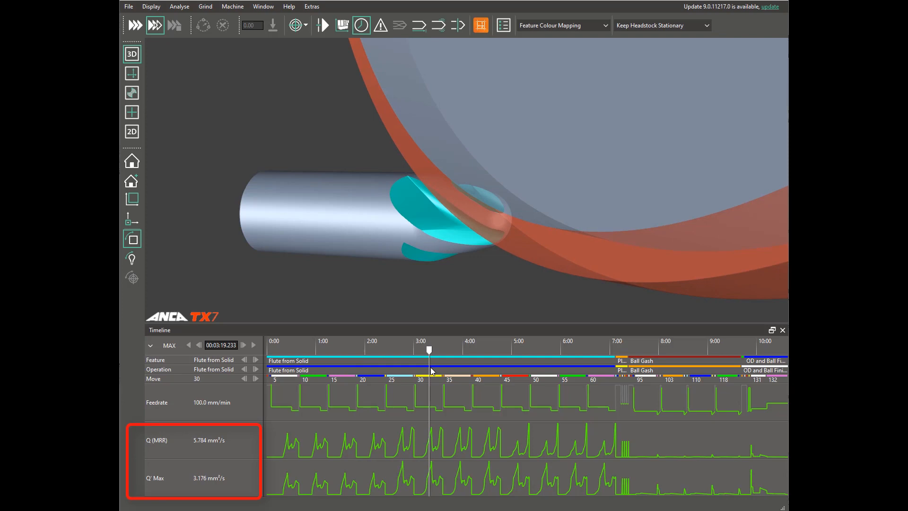